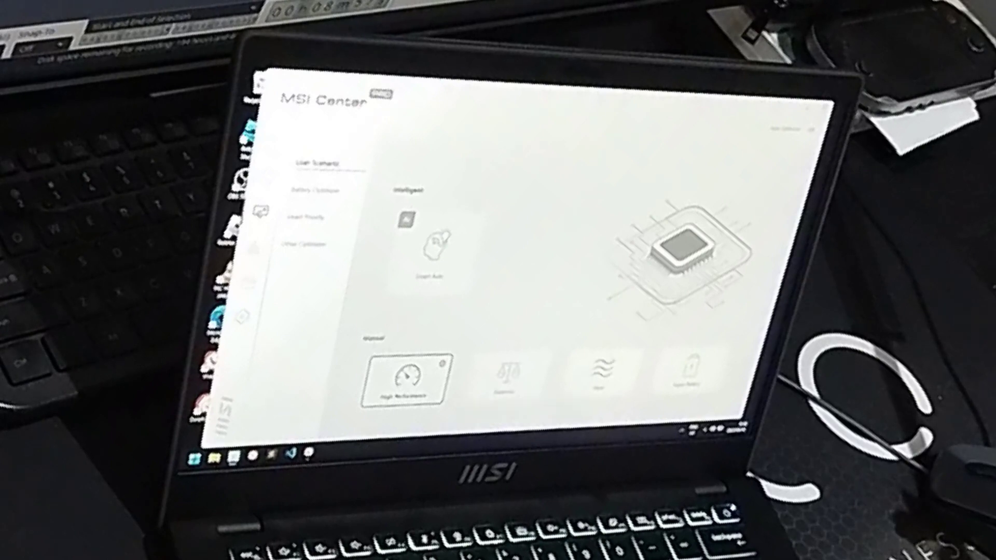
Step: Select the Silent tile under Manual on the User Scenario page, replacing High Performance
{"action": "left_click", "coordinate": [597, 374]}
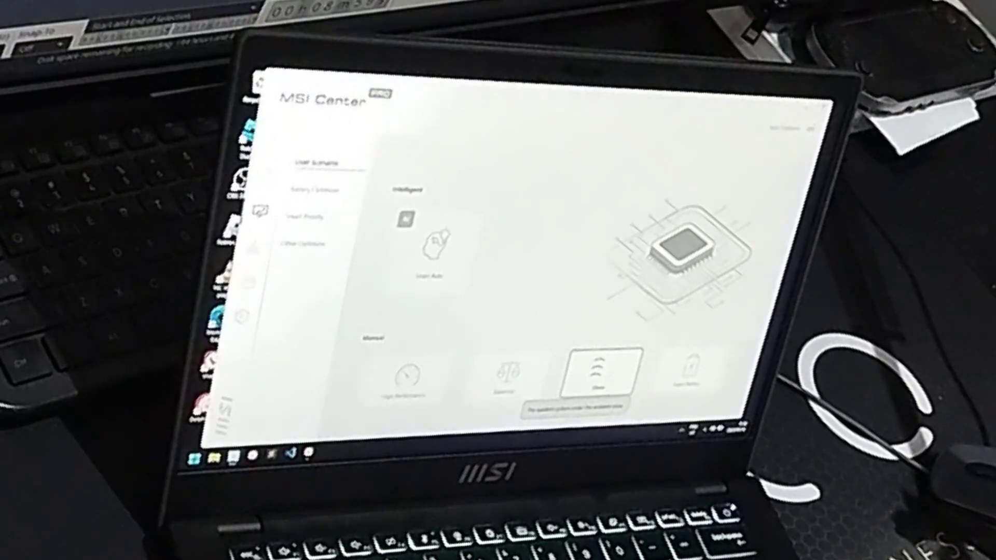